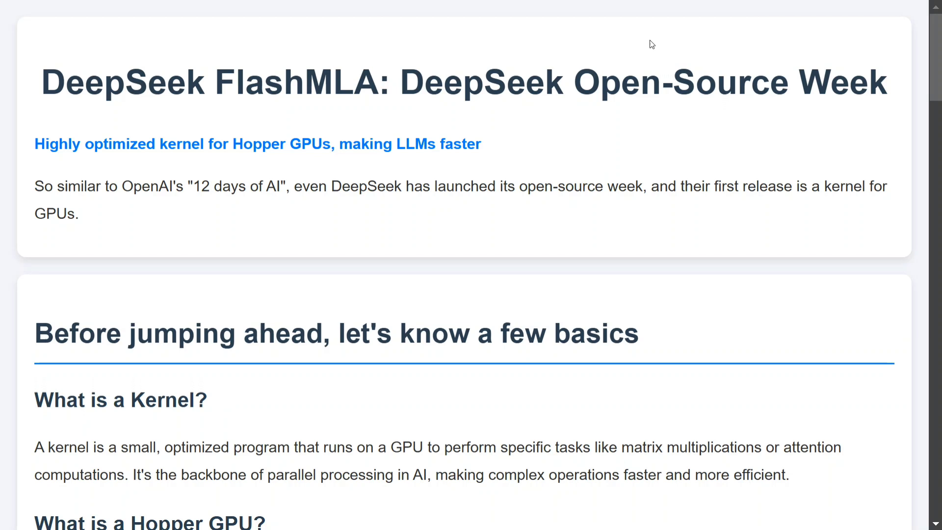
pyautogui.moveTo(52, 120)
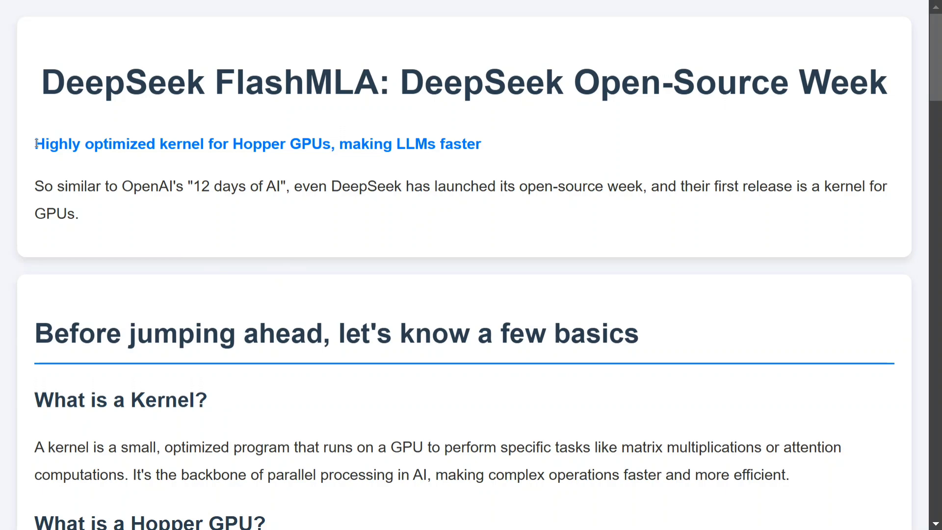
pyautogui.moveTo(57, 174)
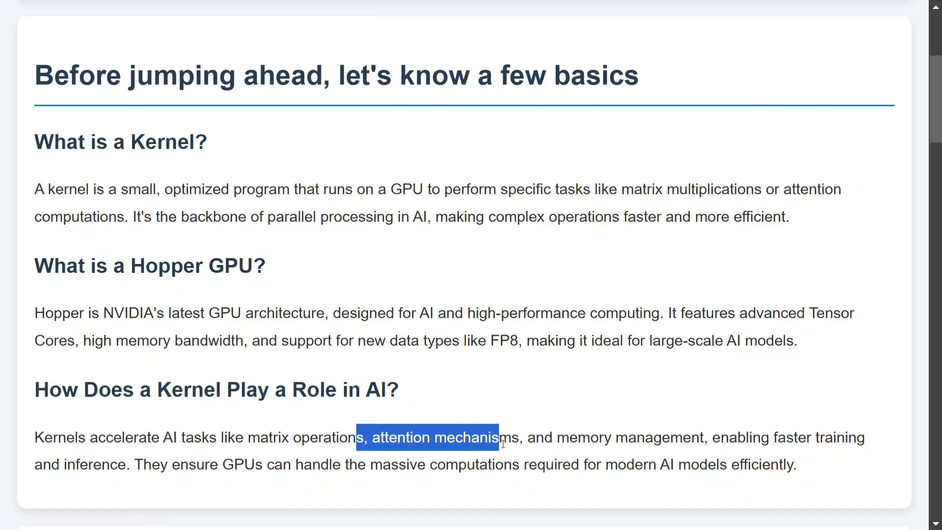
# Scroll down to the 'Coming back to FlashMLA' section defining it as a Hopper decoding kernel.
pyautogui.scroll(-3)
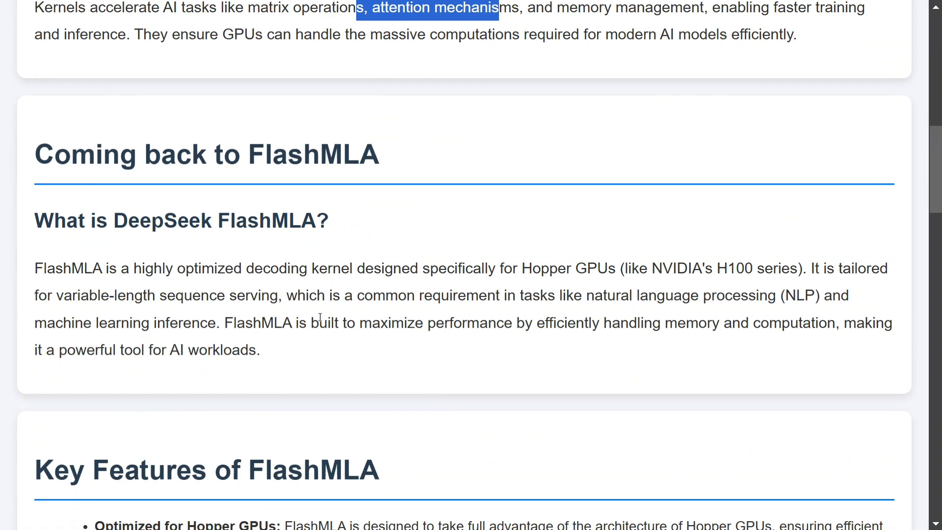
pyautogui.moveTo(141, 260)
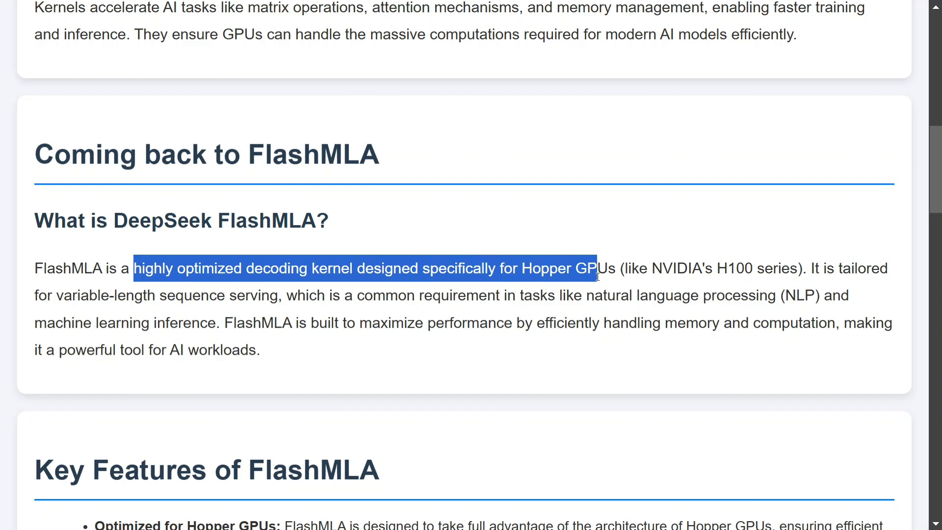
pyautogui.moveTo(752, 266)
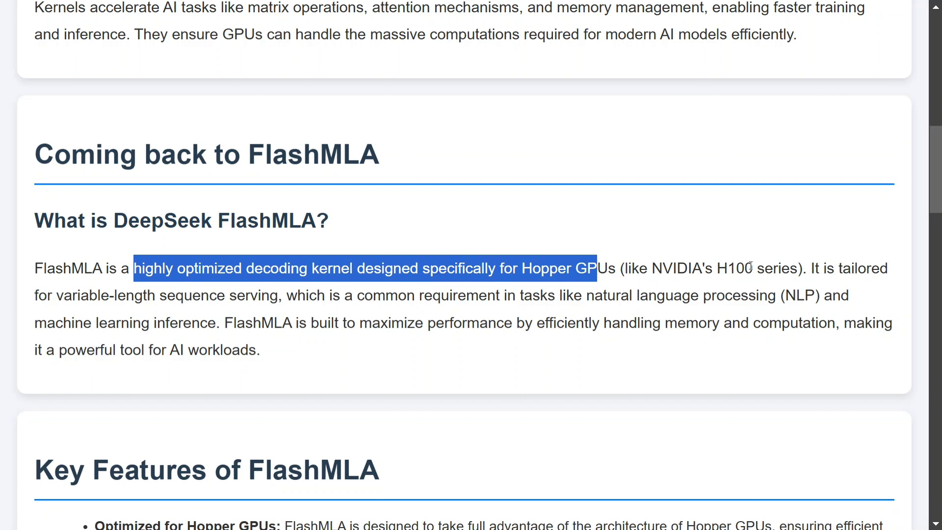
pyautogui.moveTo(289, 317)
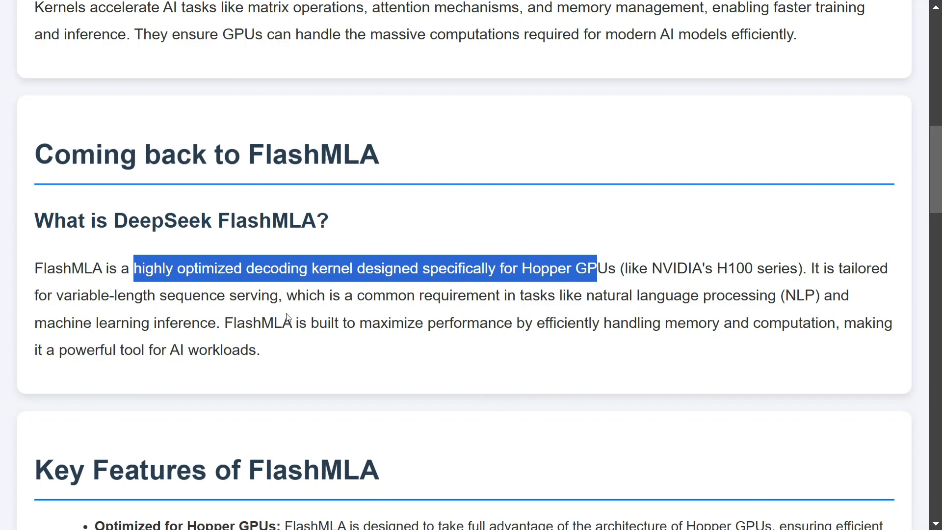
pyautogui.moveTo(291, 311)
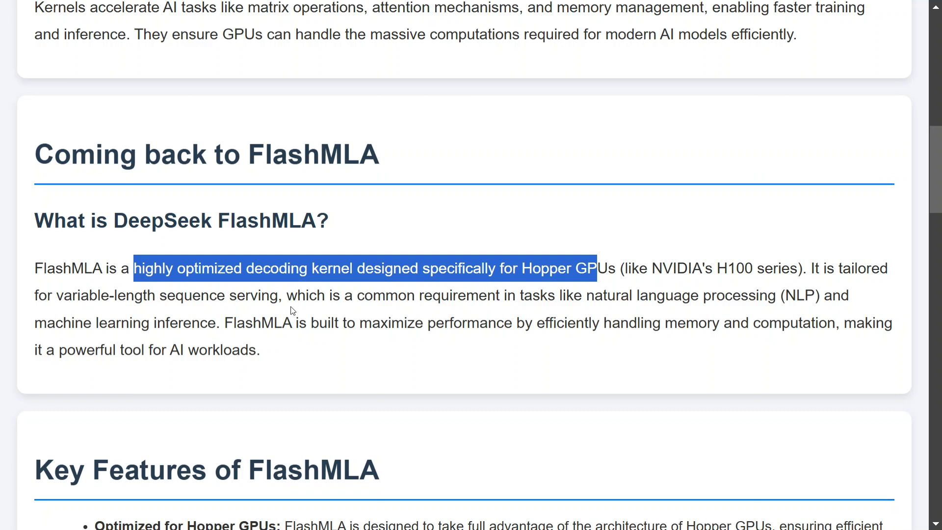
pyautogui.moveTo(293, 331)
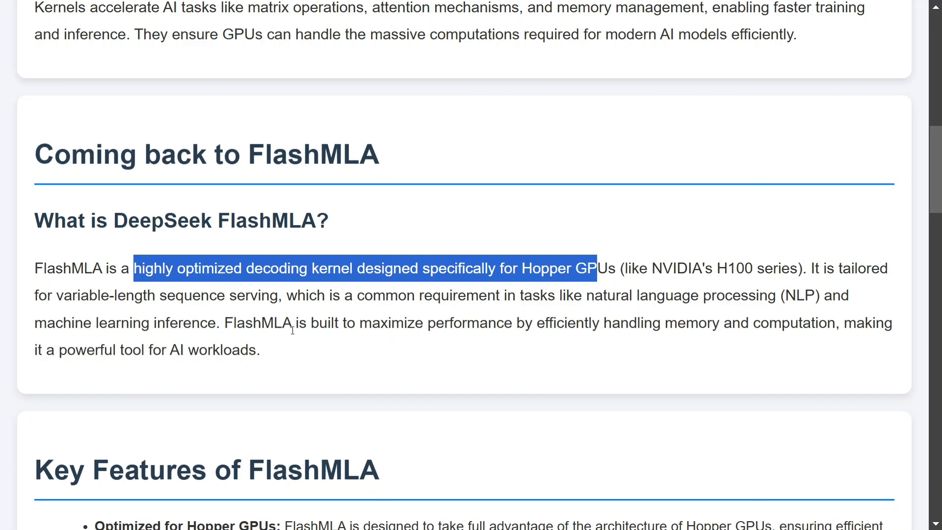
pyautogui.moveTo(594, 348)
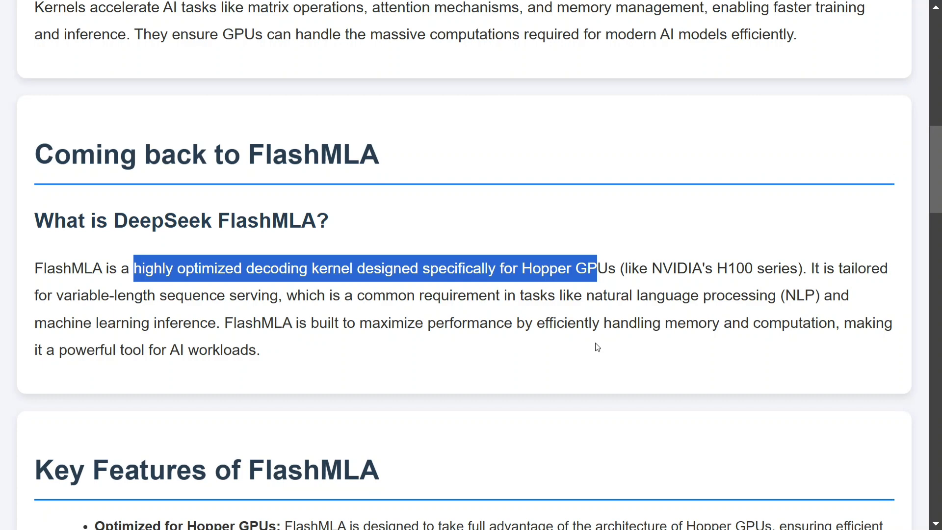
# Read the five Key Features, highlighting 'Optimized for Hopper GPUs', then reach 'How is FlashMLA Useful?'.
pyautogui.scroll(-3)
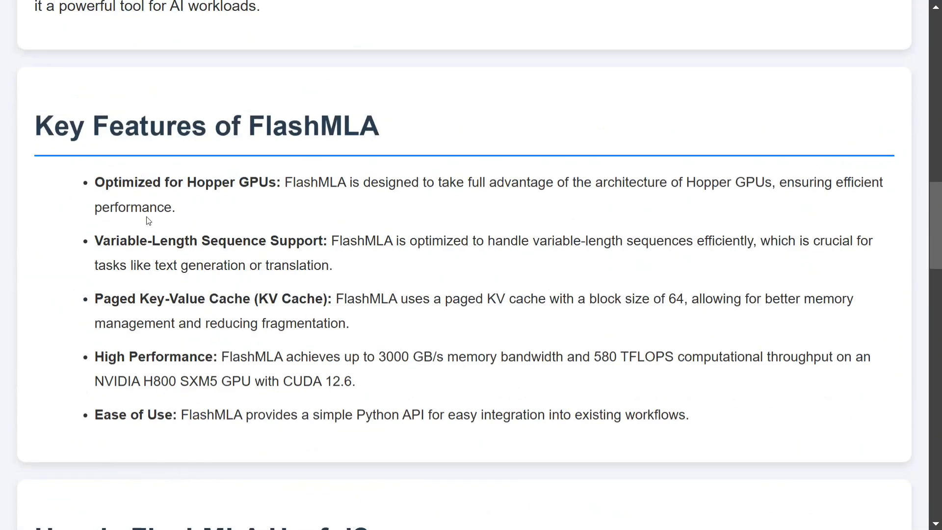
pyautogui.moveTo(94, 183); pyautogui.dragTo(175, 206)
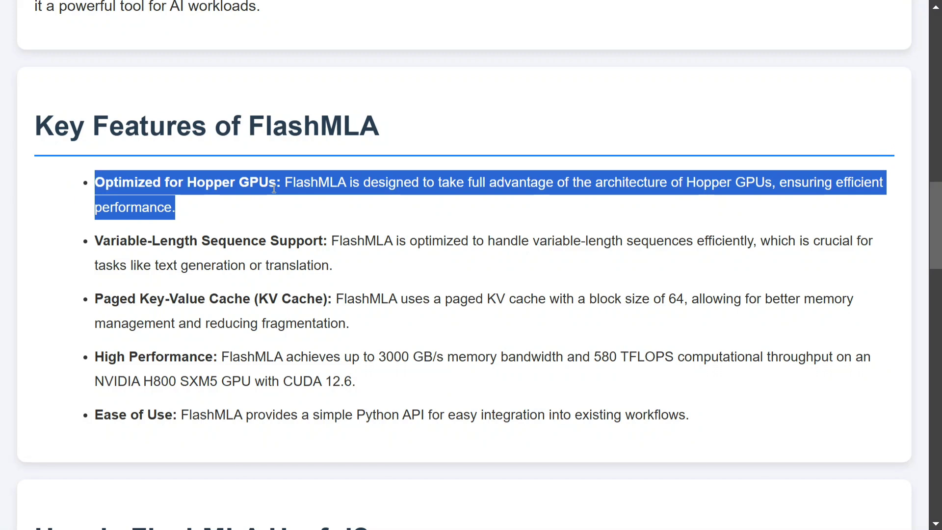
pyautogui.click(337, 228)
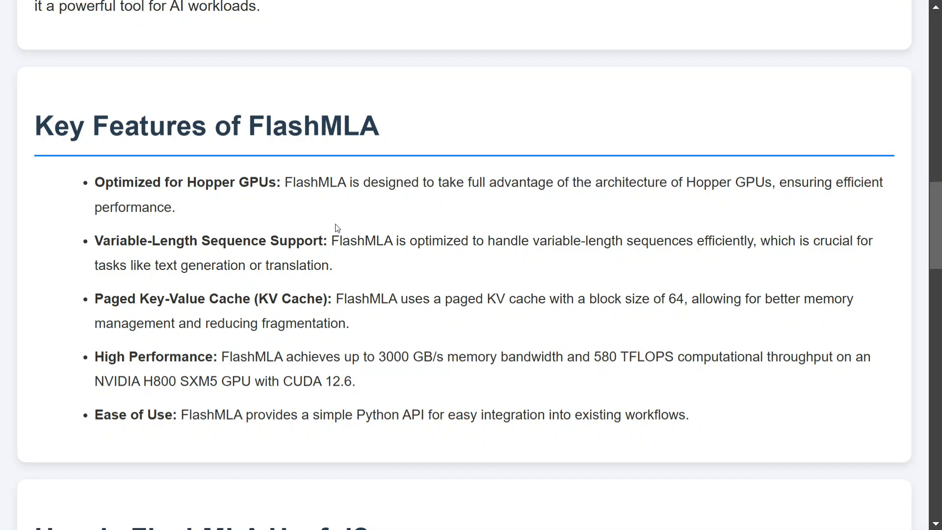
pyautogui.moveTo(391, 373)
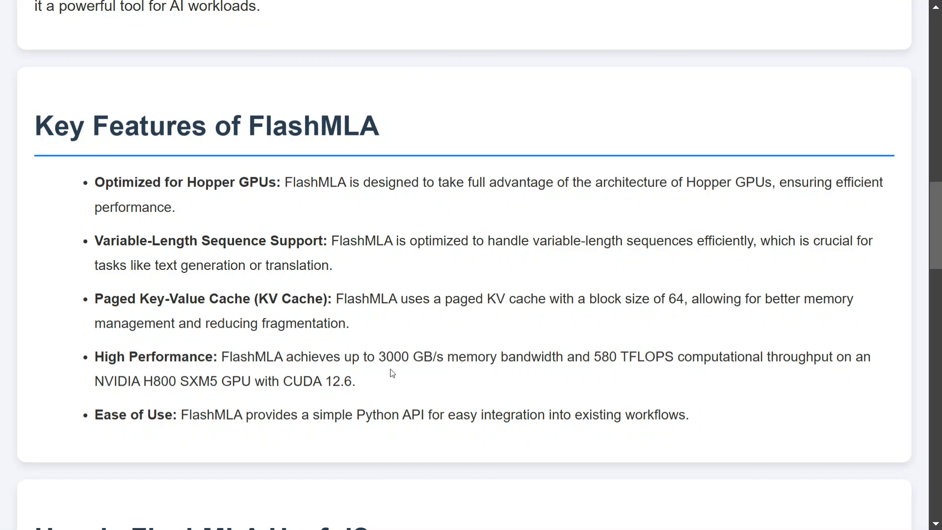
pyautogui.moveTo(467, 370)
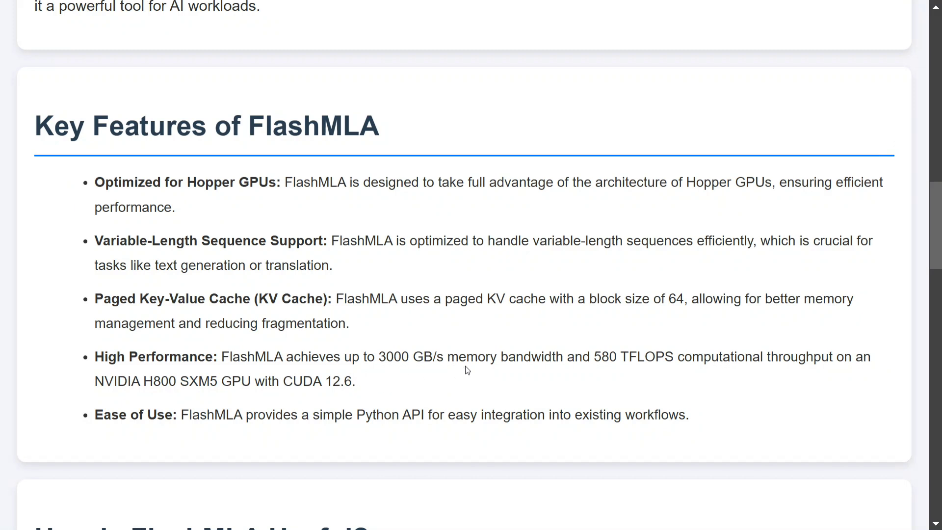
pyautogui.moveTo(671, 363)
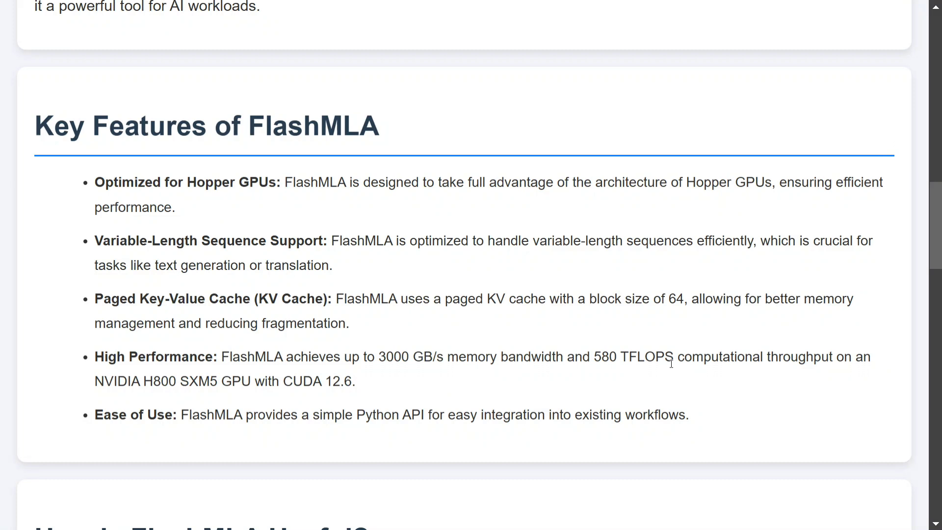
pyautogui.moveTo(192, 429)
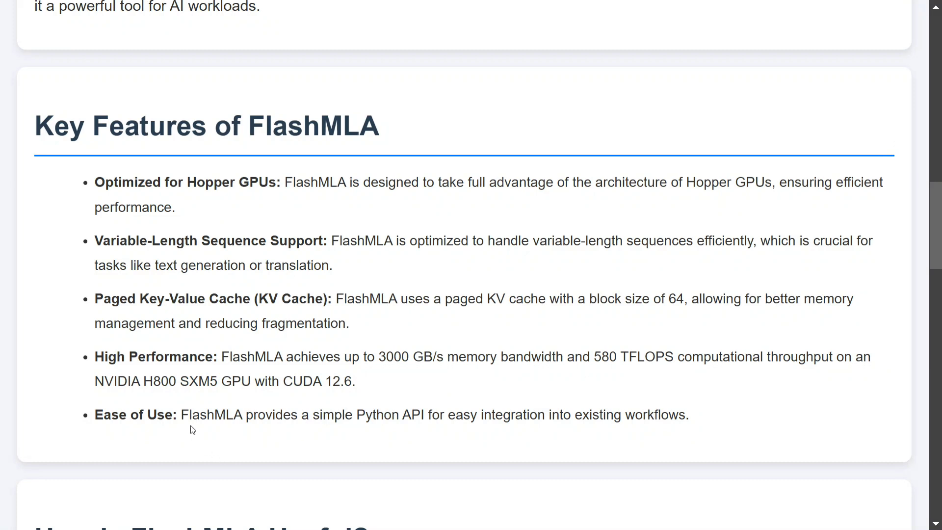
pyautogui.moveTo(199, 431)
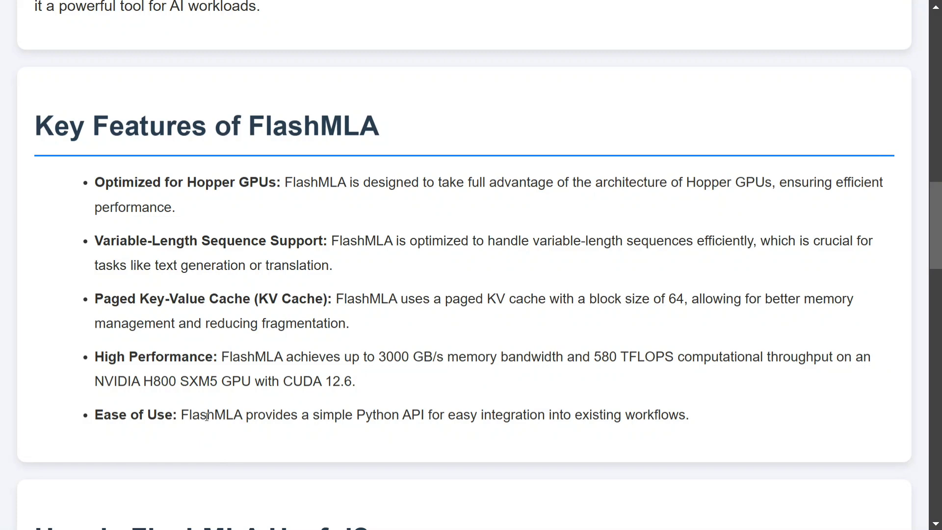
pyautogui.scroll(-3)
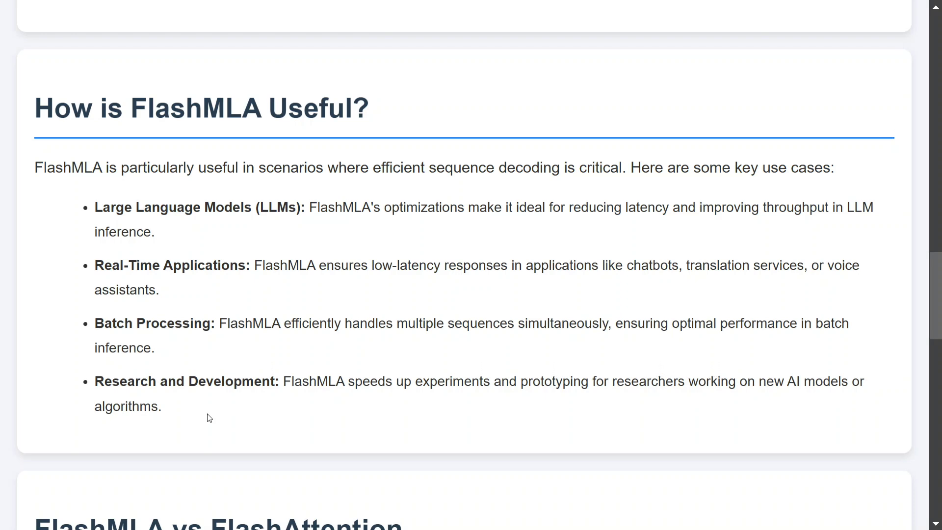
# Scroll down to the 'FlashMLA vs FlashAttention' comparison on purpose, memory and performance.
pyautogui.scroll(-3)
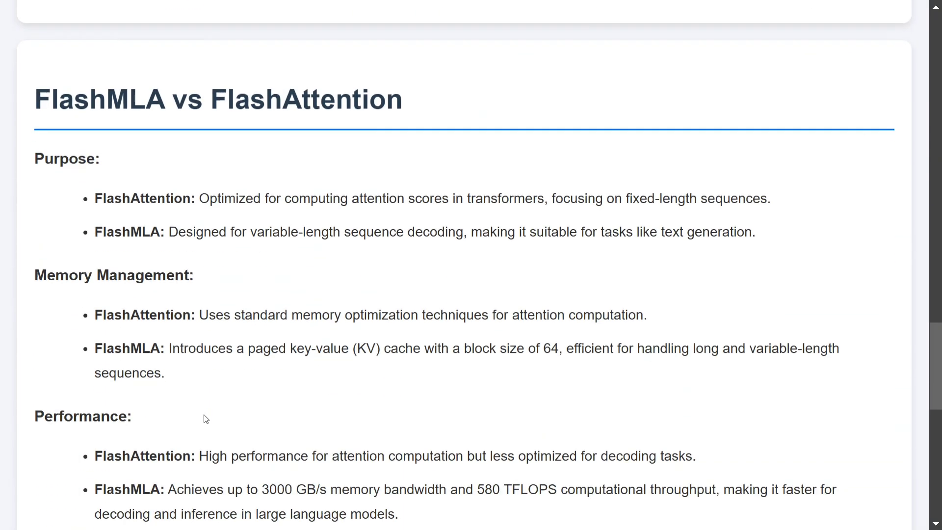
pyautogui.moveTo(155, 138)
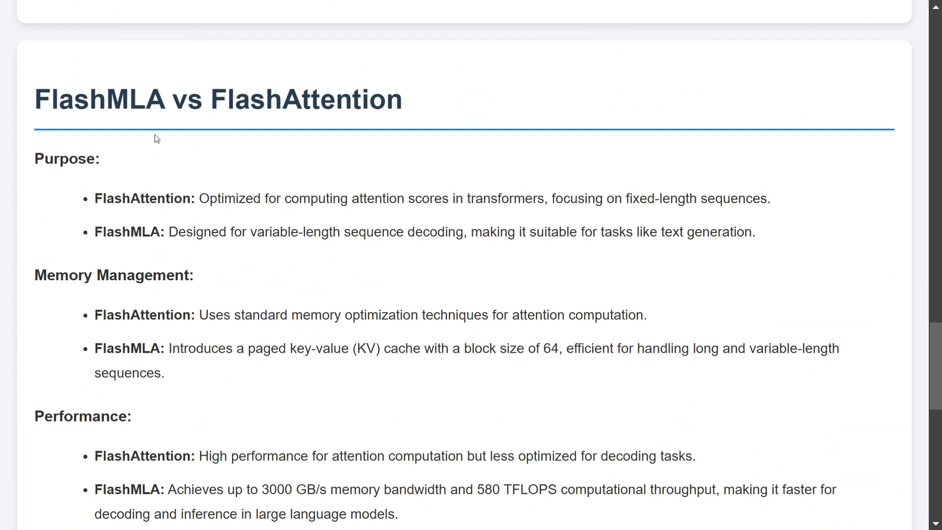
pyautogui.moveTo(373, 151)
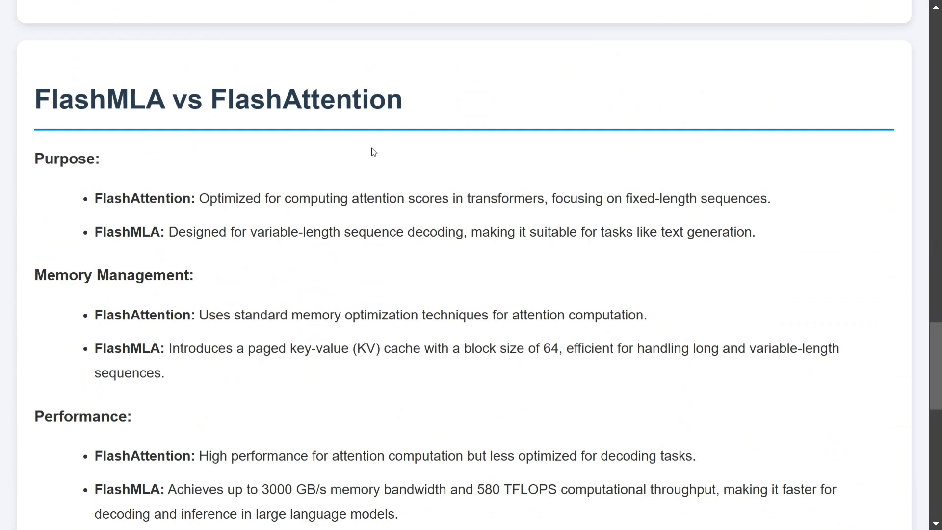
pyautogui.moveTo(371, 225)
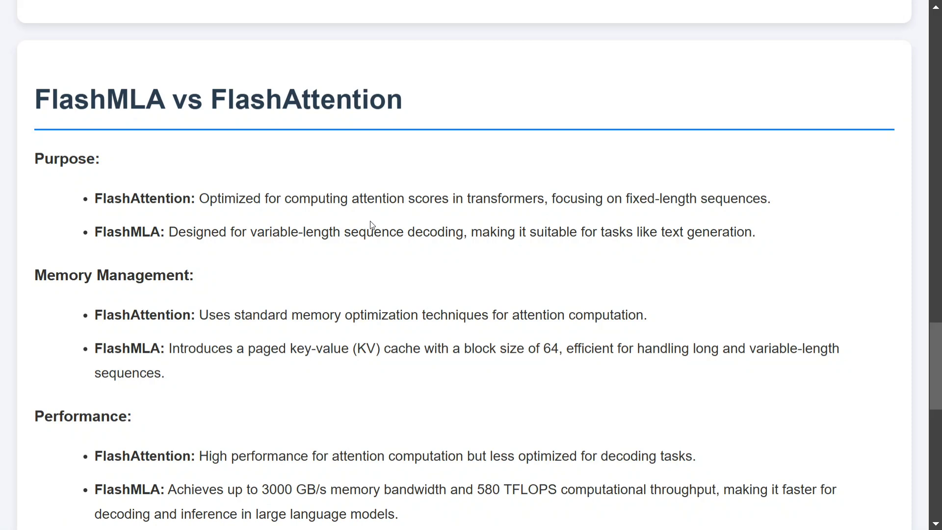
# Read through Performance and Use Case comparisons down to 'How to use DeepSeek FlashMLA?' with its GitHub links.
pyautogui.scroll(-3)
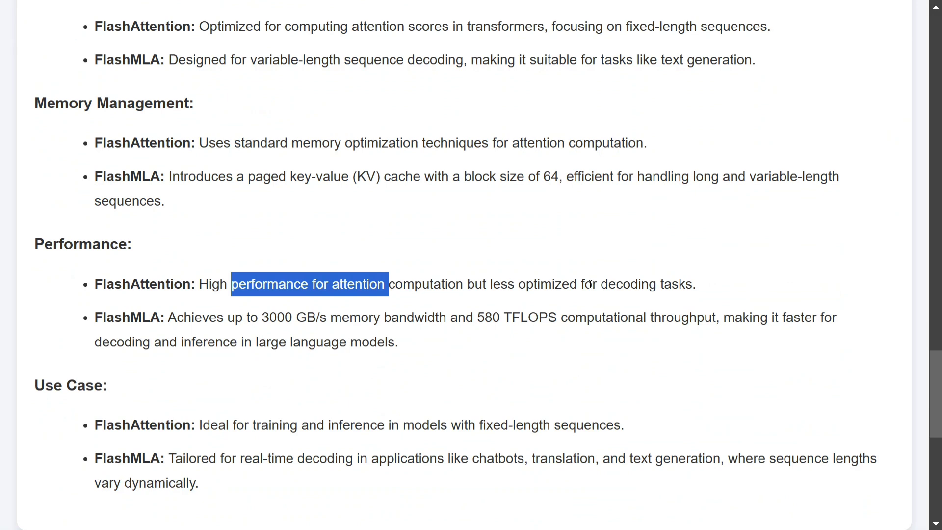
pyautogui.click(201, 347)
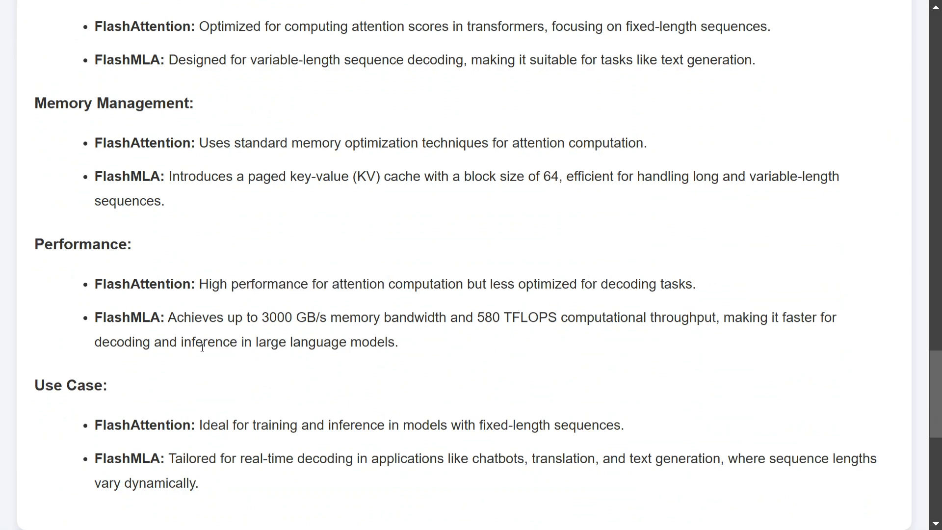
pyautogui.scroll(-3)
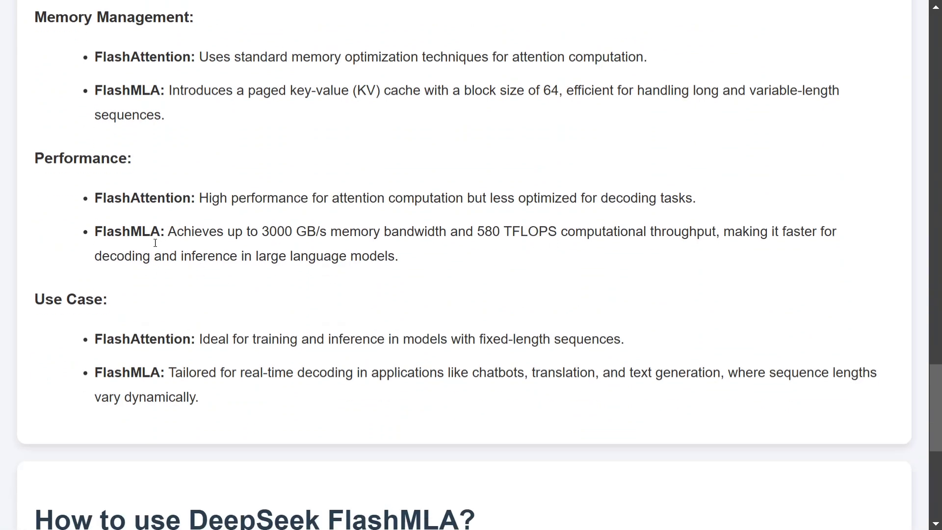
pyautogui.moveTo(167, 359)
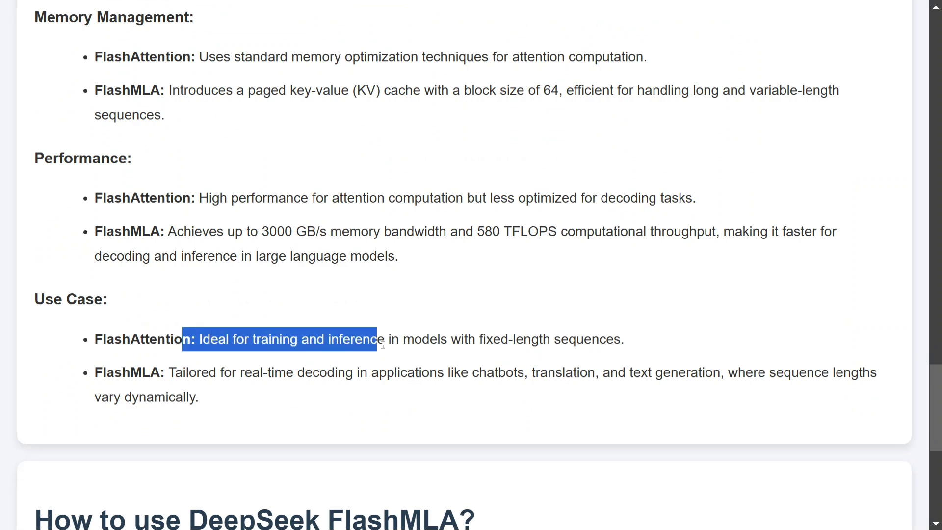
pyautogui.click(215, 397)
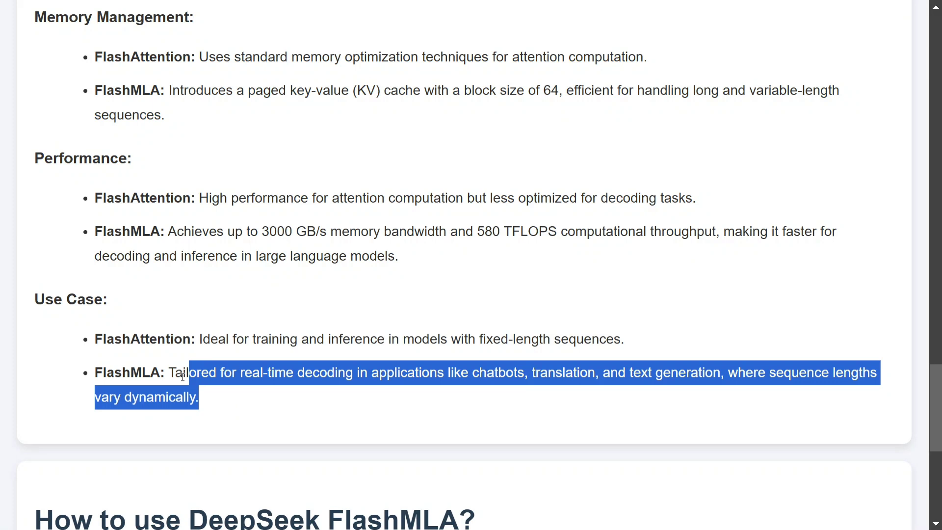
pyautogui.scroll(-3)
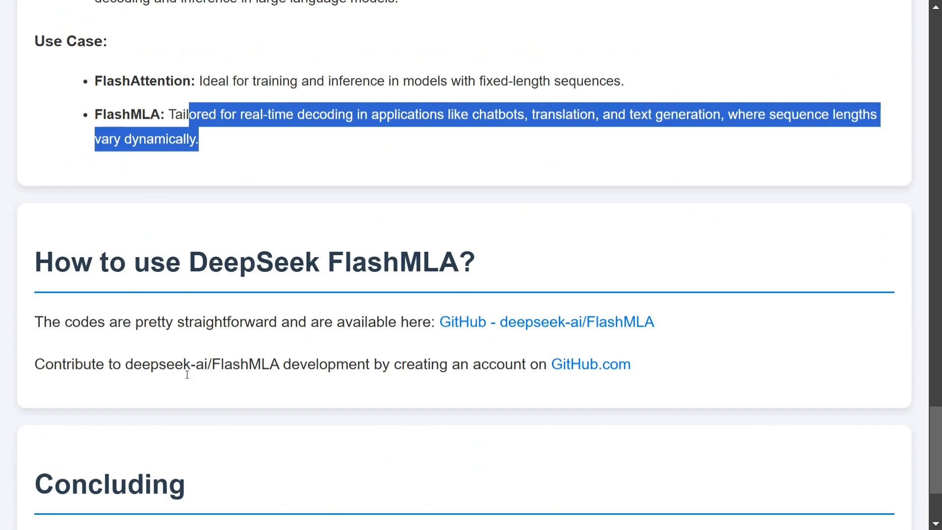
pyautogui.moveTo(278, 325)
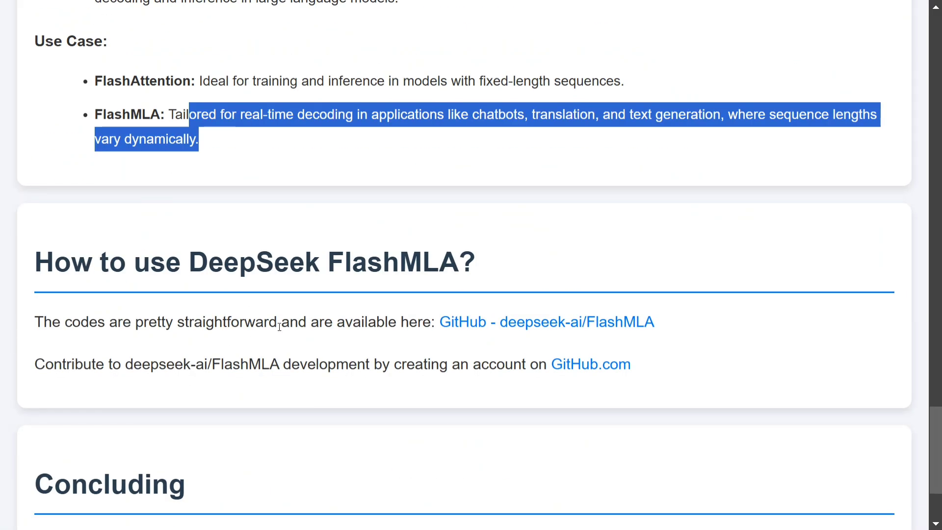
# Open the deepseek-ai/FlashMLA repository and scroll its README through install, usage and citation.
pyautogui.click(546, 322)
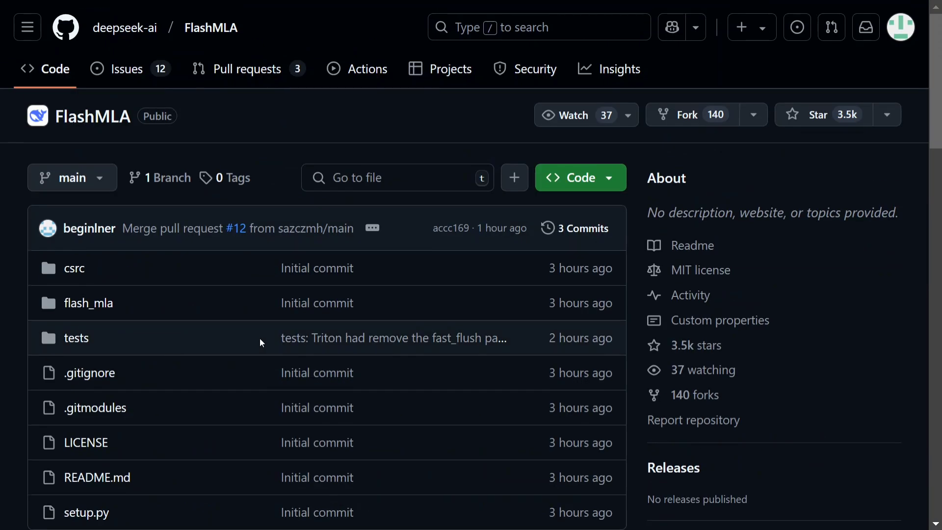
pyautogui.moveTo(123, 422)
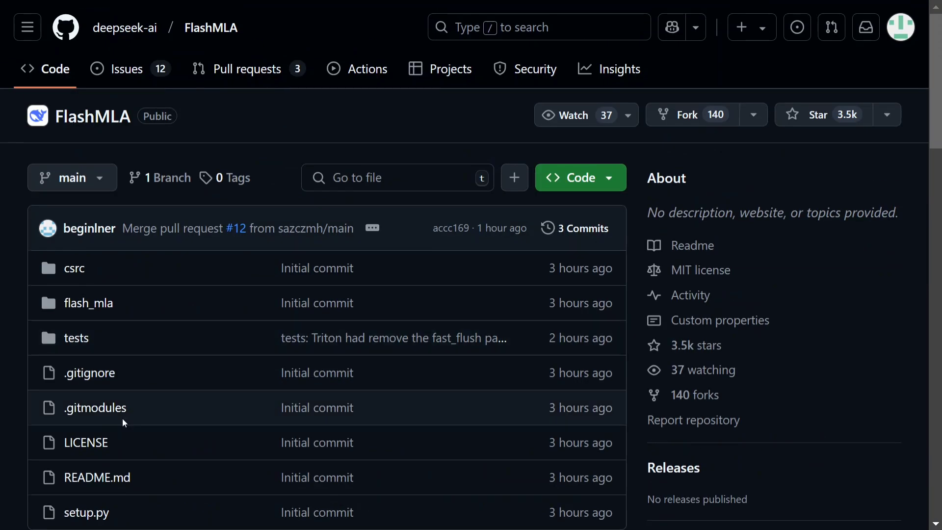
pyautogui.scroll(-3)
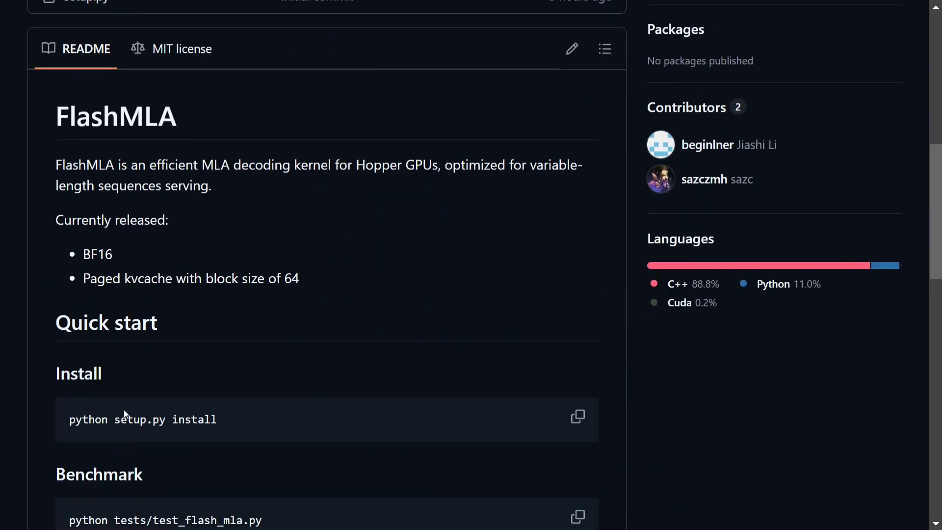
pyautogui.scroll(-3)
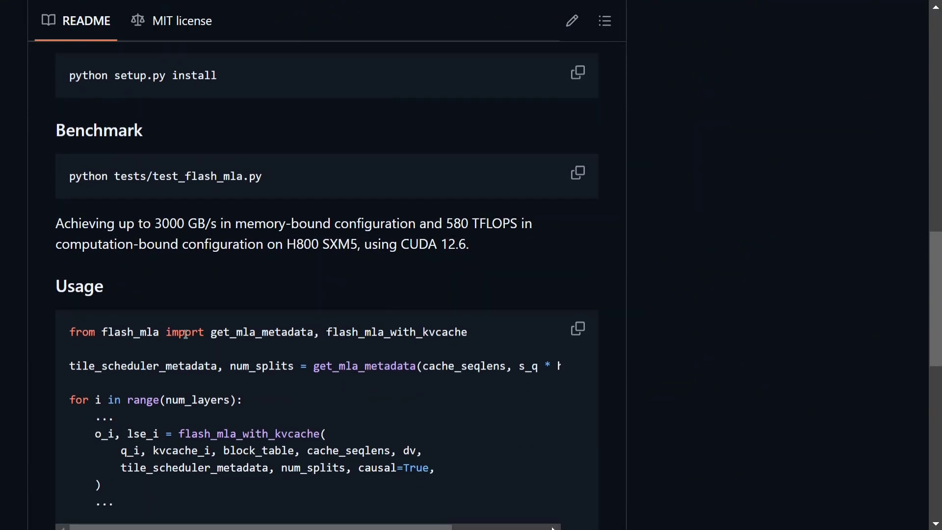
pyautogui.scroll(-3)
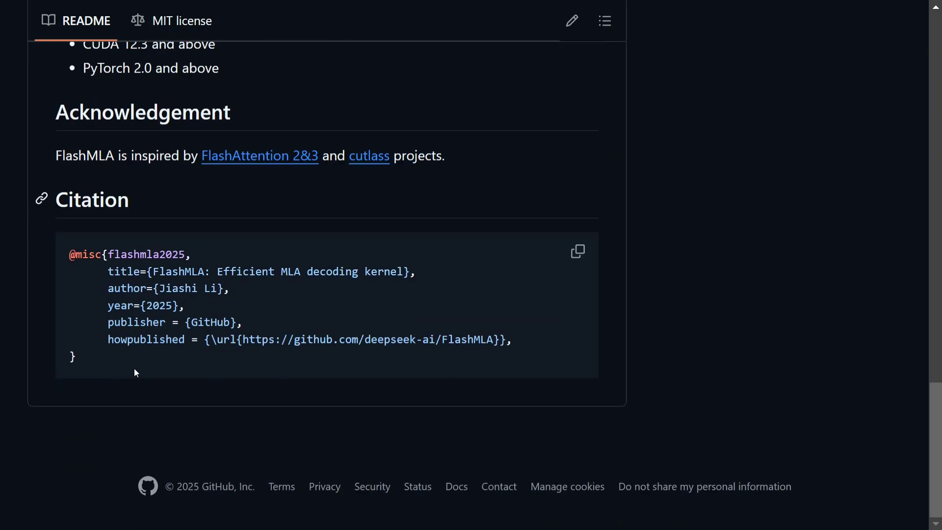